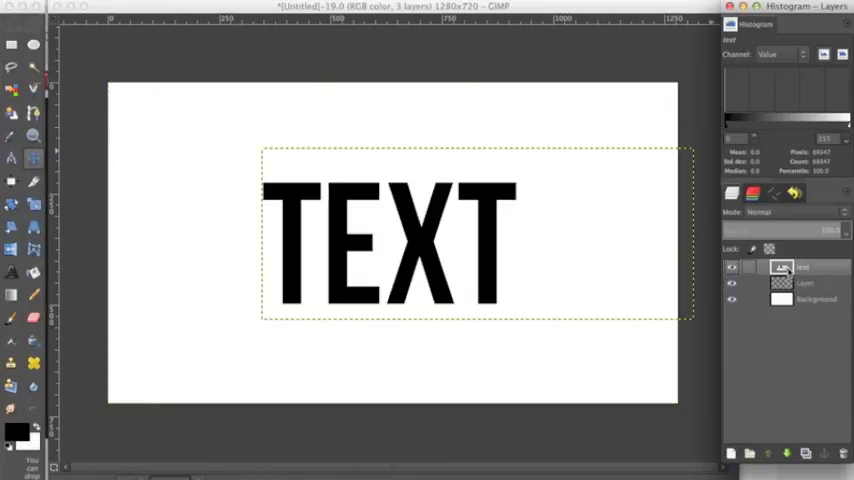
- Confirm the new layer's attributes, make a selection from the text layer's alpha and feather it
{"action": "left_click", "coordinate": [805, 283]}
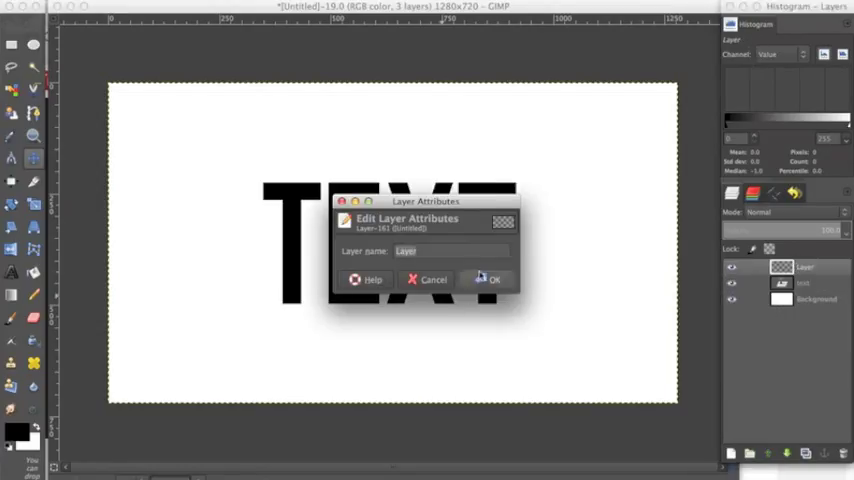
{"action": "left_click", "coordinate": [487, 279]}
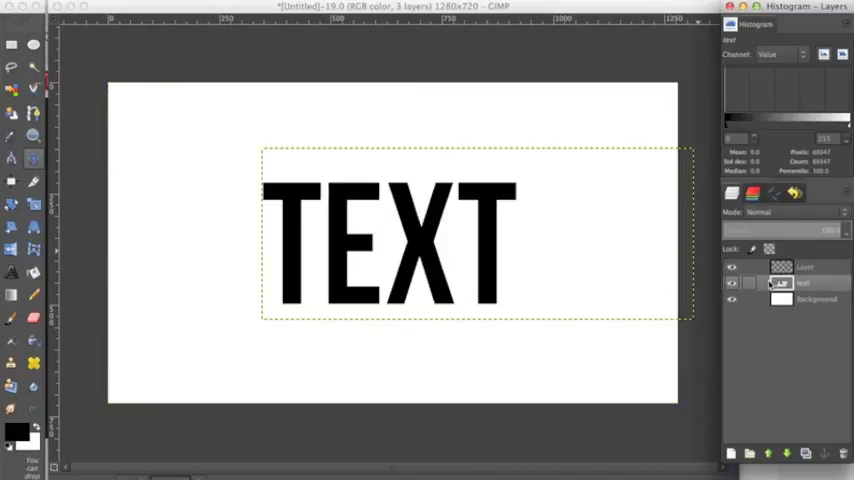
{"action": "right_click", "coordinate": [803, 283]}
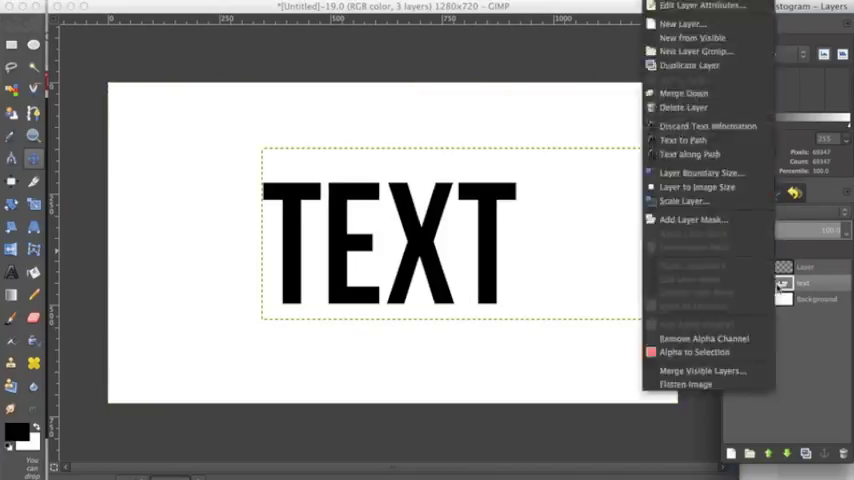
{"action": "mouse_move", "coordinate": [694, 352]}
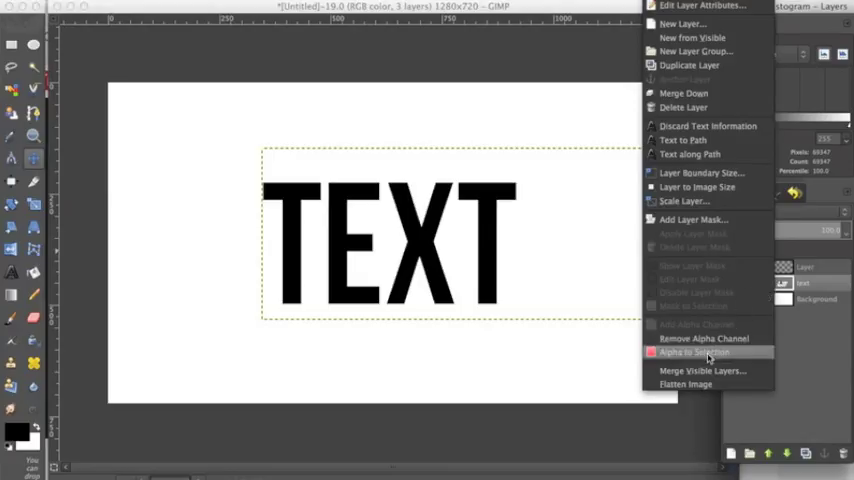
{"action": "left_click", "coordinate": [693, 352]}
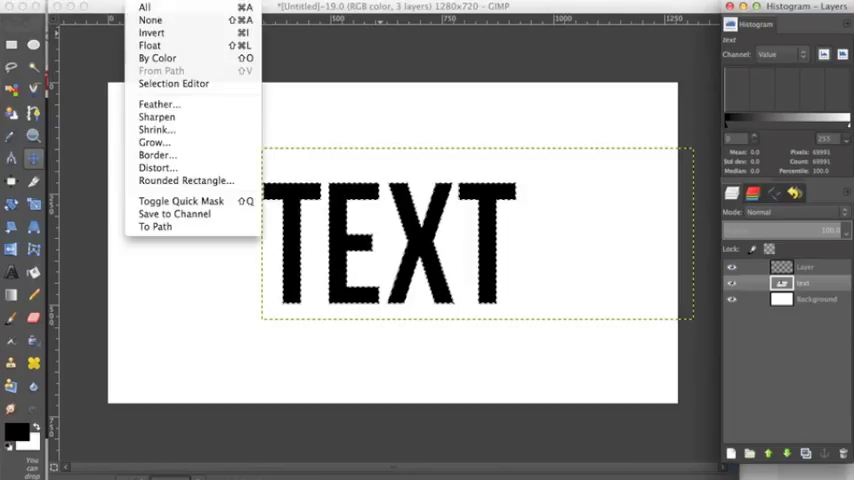
{"action": "left_click", "coordinate": [159, 104]}
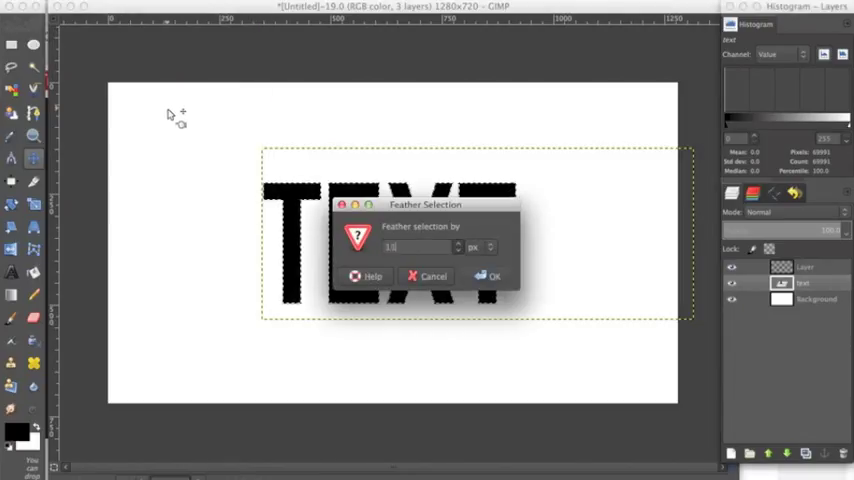
{"action": "left_click", "coordinate": [489, 276]}
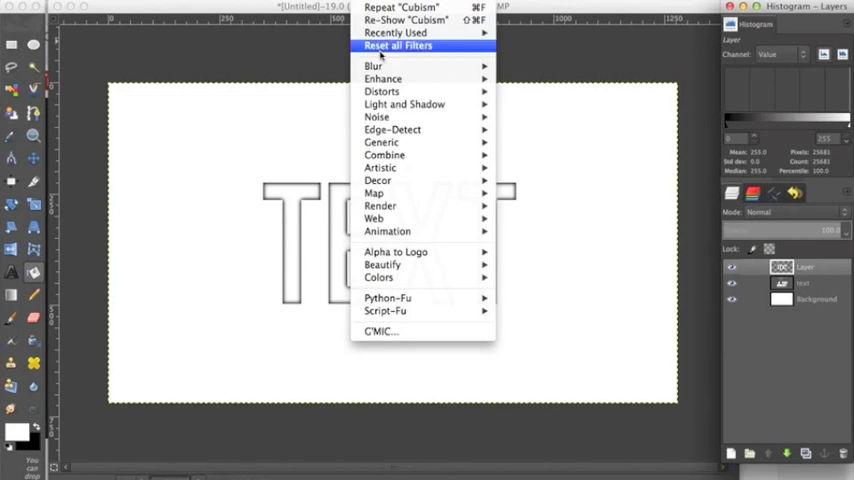
{"action": "mouse_move", "coordinate": [381, 91]}
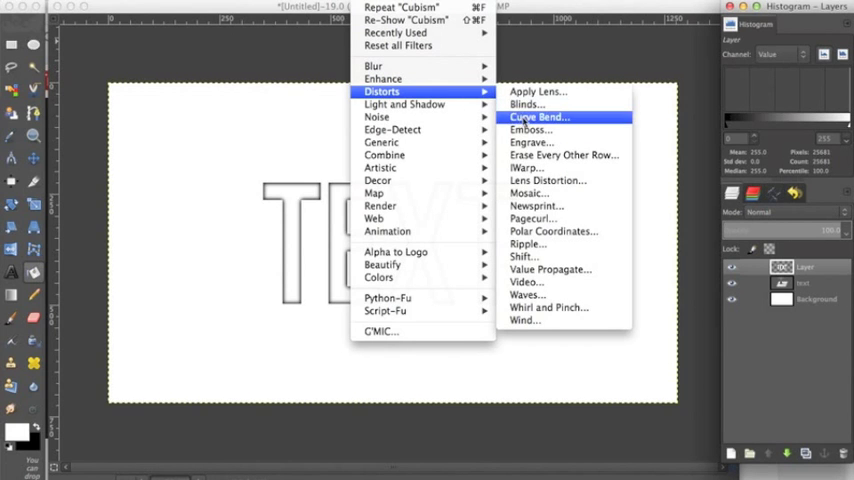
- Bring up the Emboss filter dialog for the top letter layer
{"action": "left_click", "coordinate": [531, 130]}
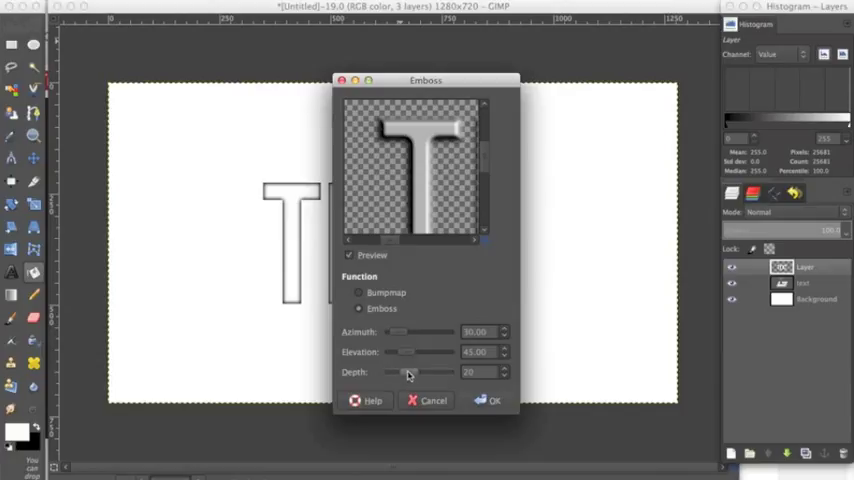
- Apply Emboss with depth raised to about 52 so the letters look raised and metallic
{"action": "left_click_drag", "start_coordinate": [410, 372], "coordinate": [430, 372]}
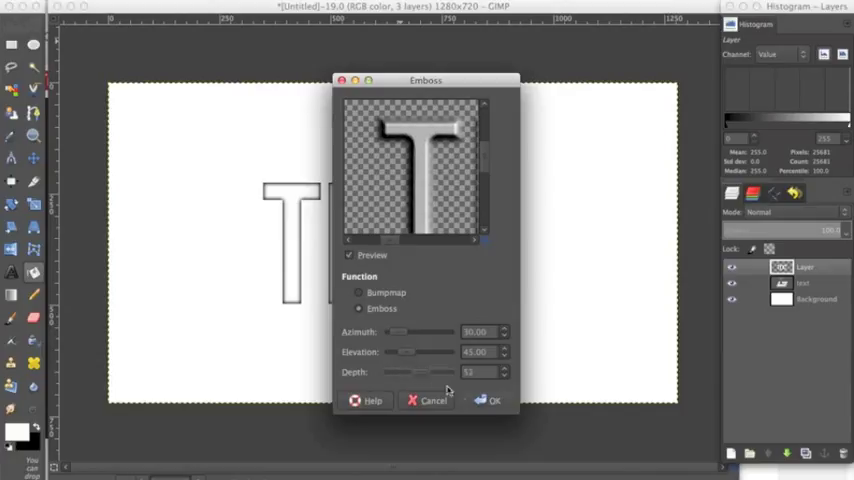
{"action": "left_click", "coordinate": [493, 400]}
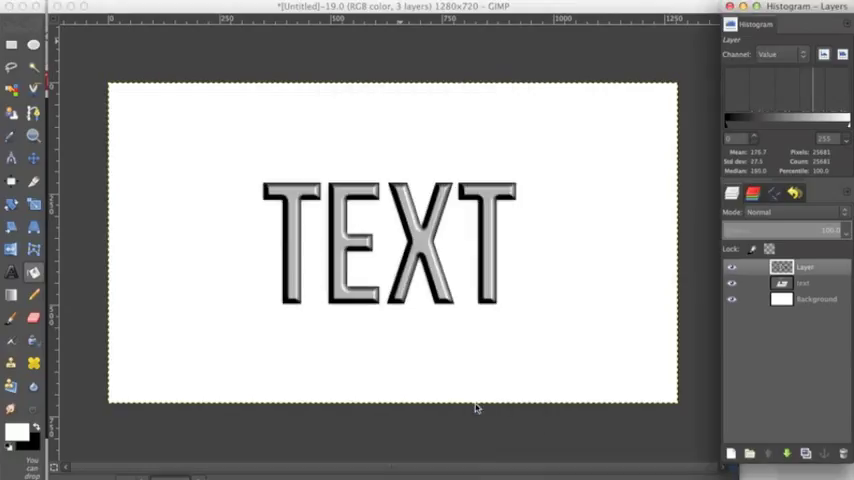